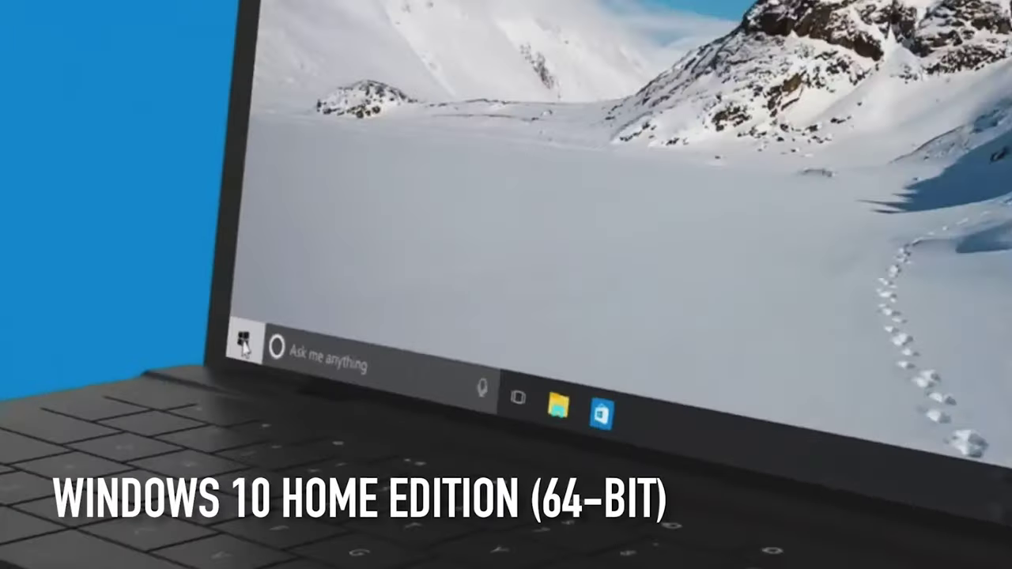
Swipe the mirrored nova 8 home screen to the next page of app folders.
click(241, 342)
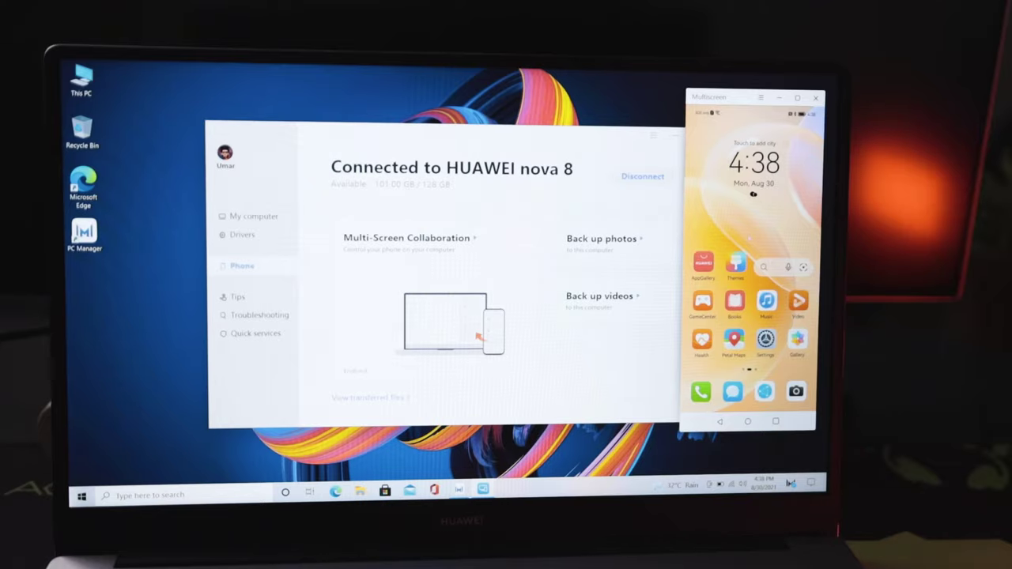
scroll(left, 3)
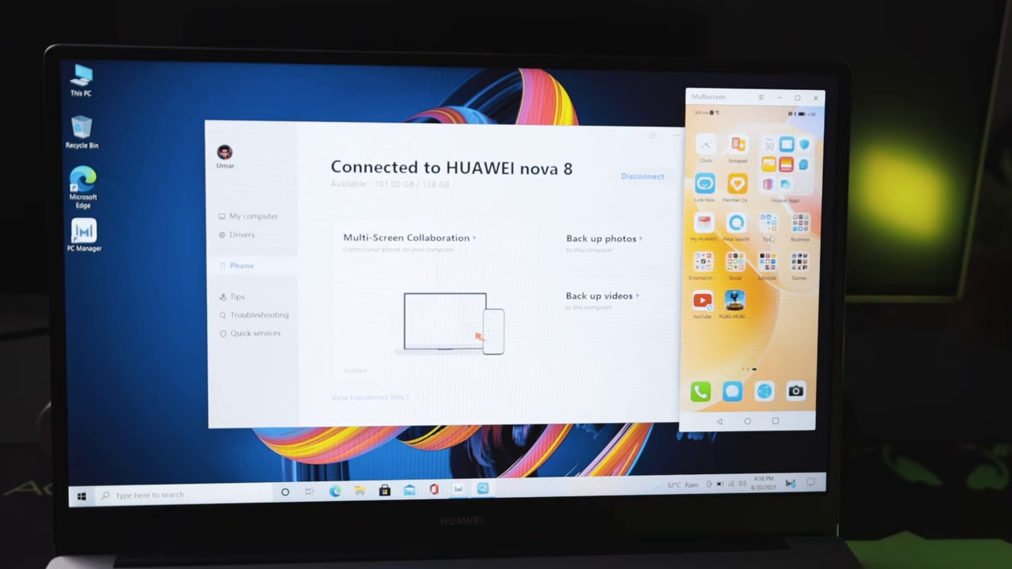